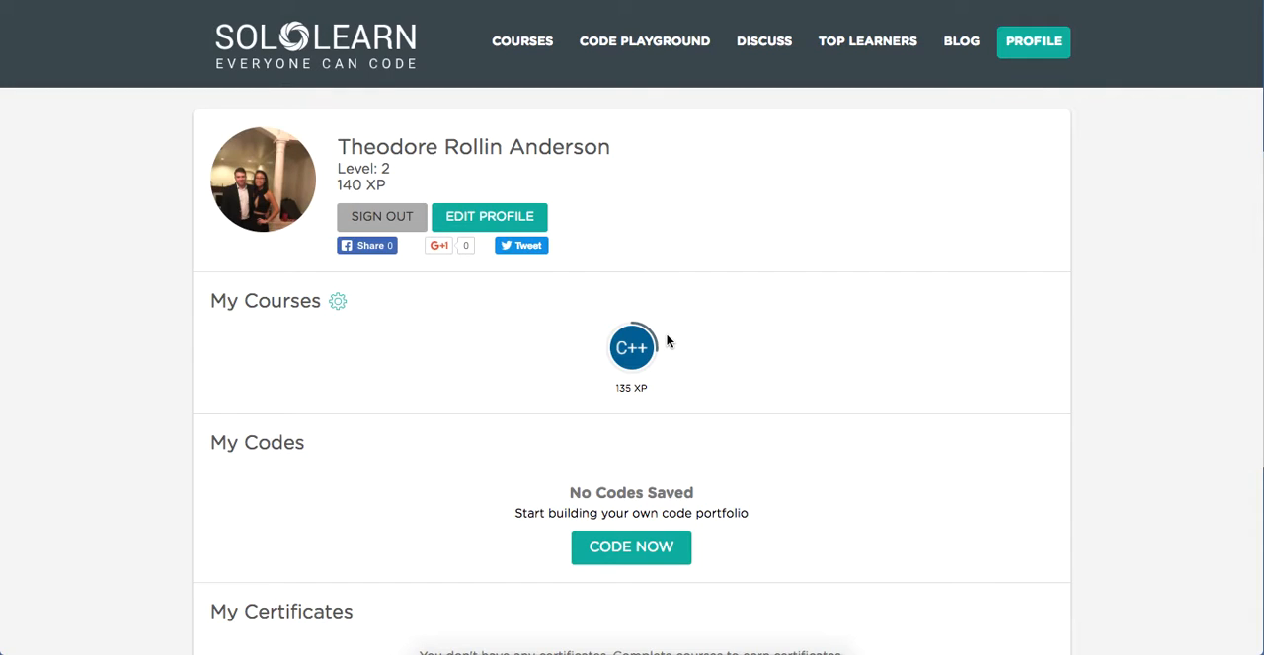
- Enter the C++ course and its Data Types, Arrays, Pointers module
click(631, 347)
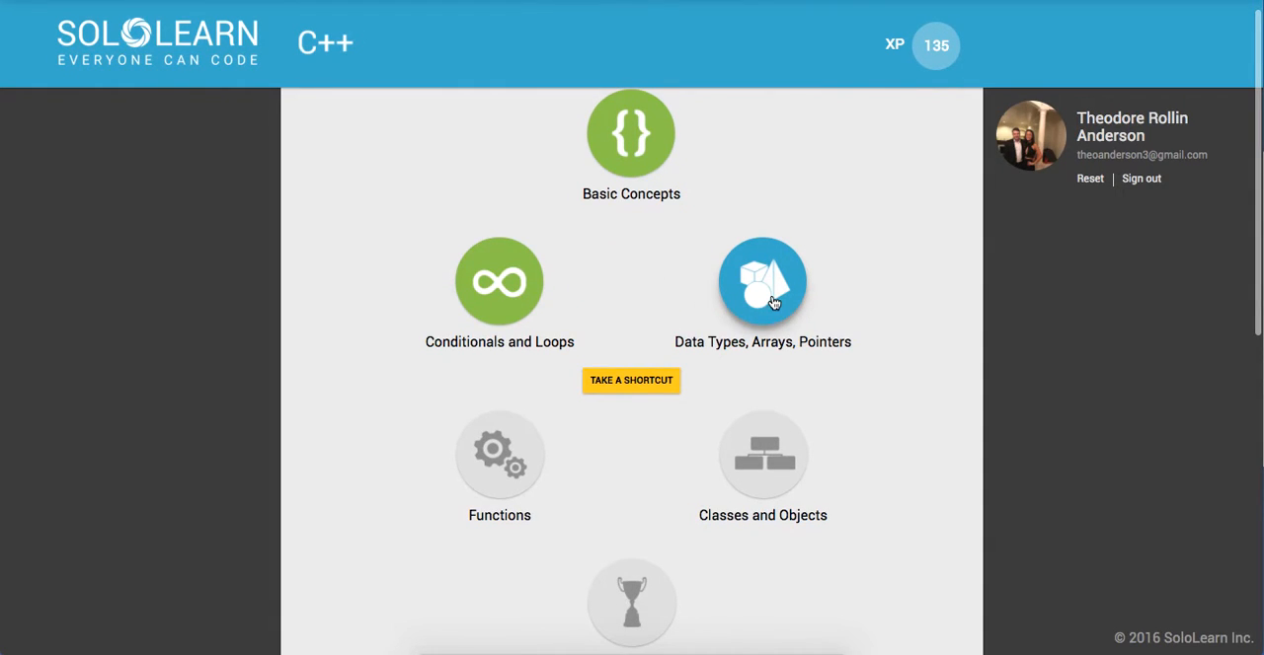
click(762, 280)
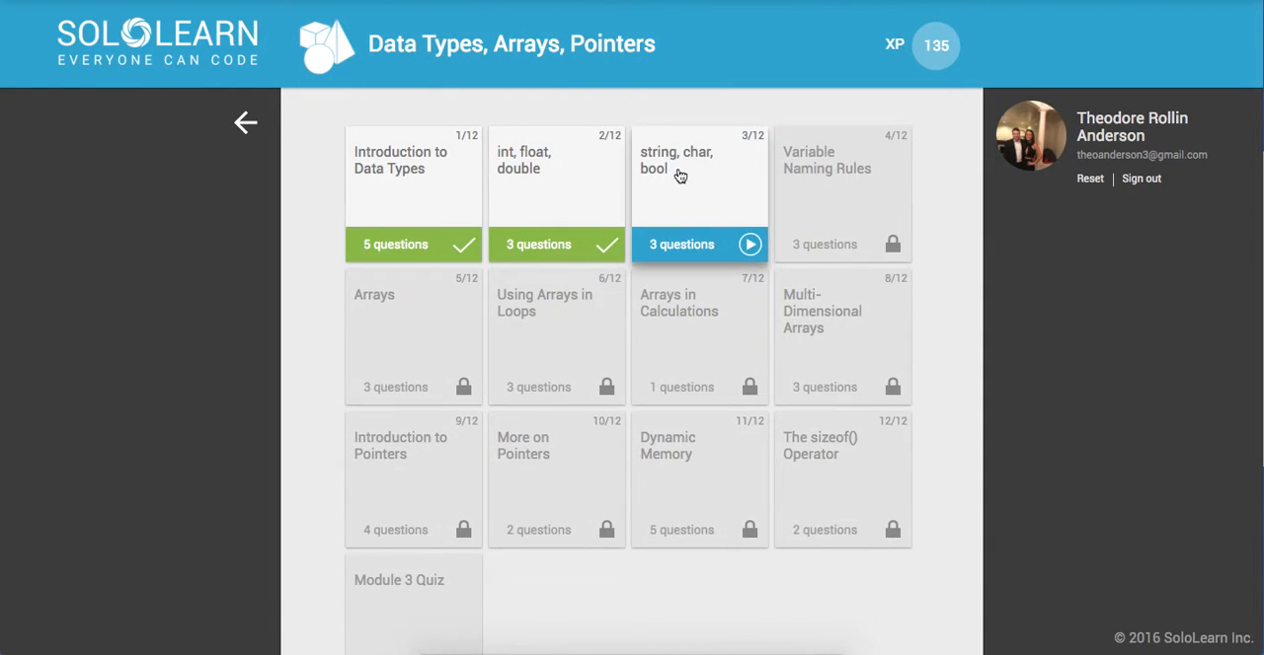
mouse_move(687, 210)
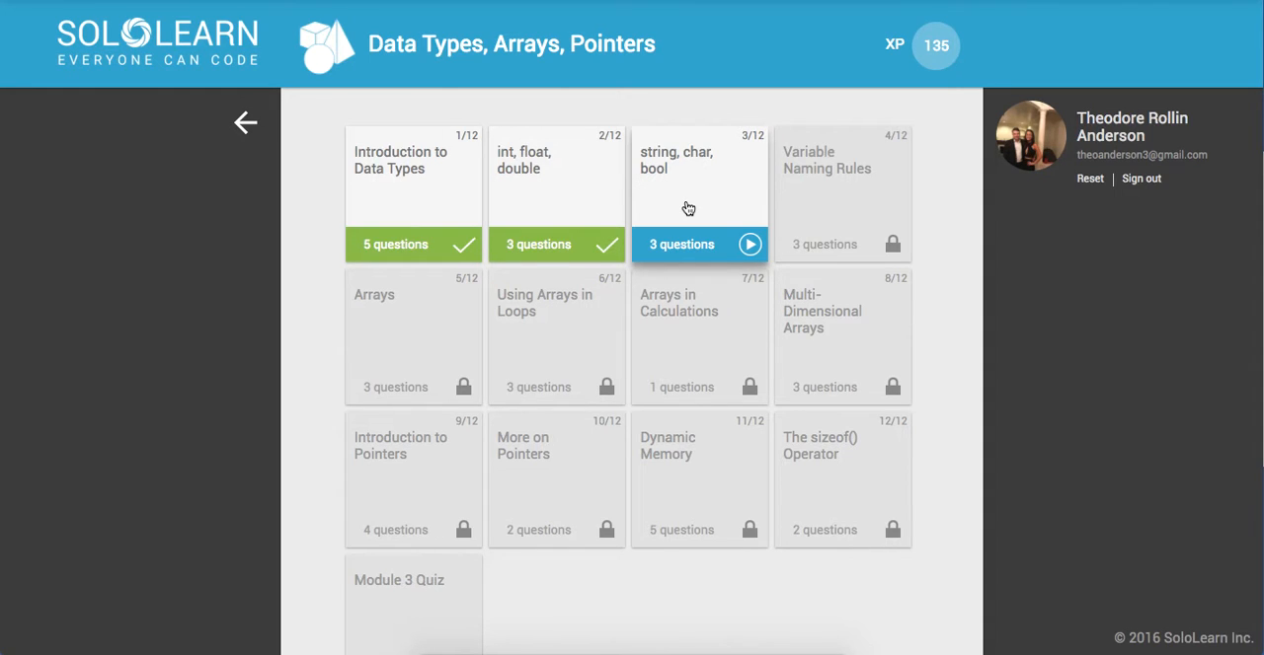
- Start the 'string, char, bool' lesson and continue past the Strings page to its first quiz
click(699, 190)
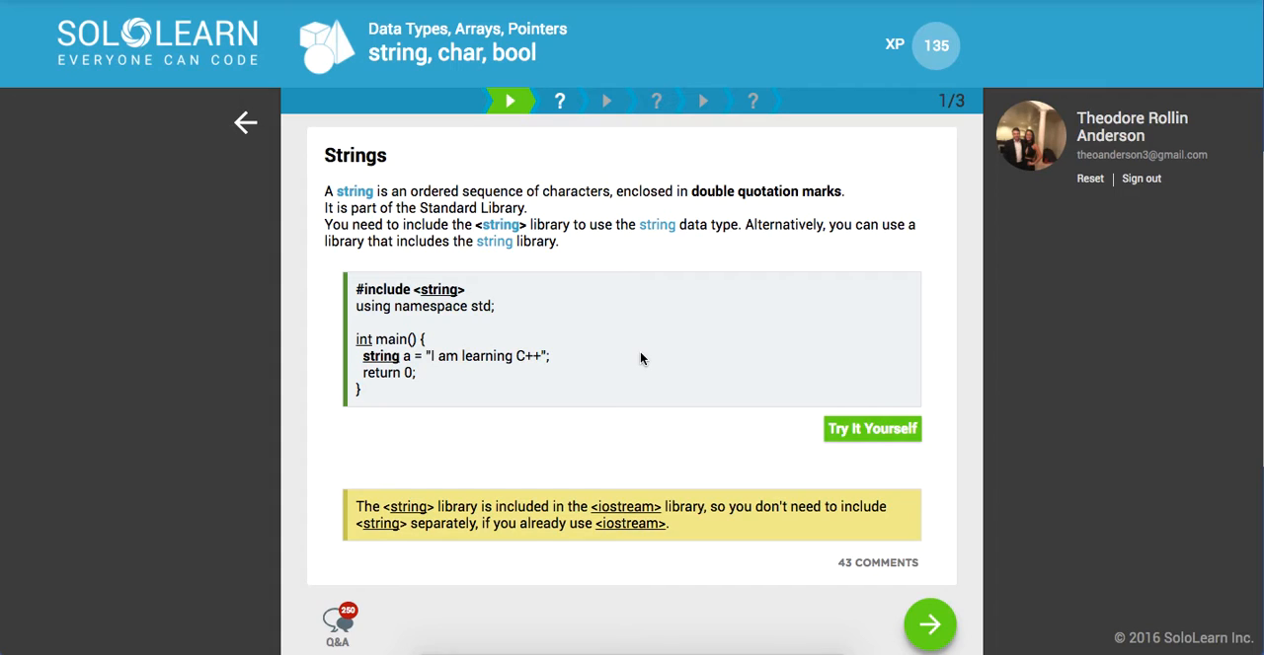
mouse_move(413, 306)
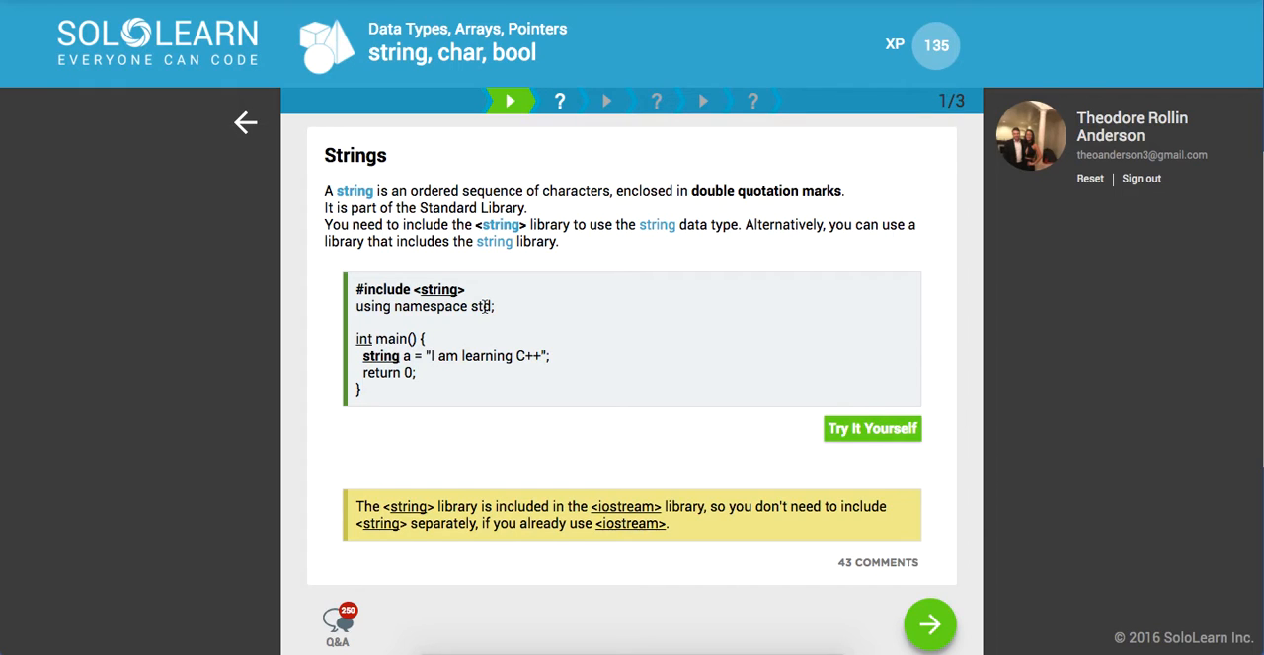
mouse_move(484, 437)
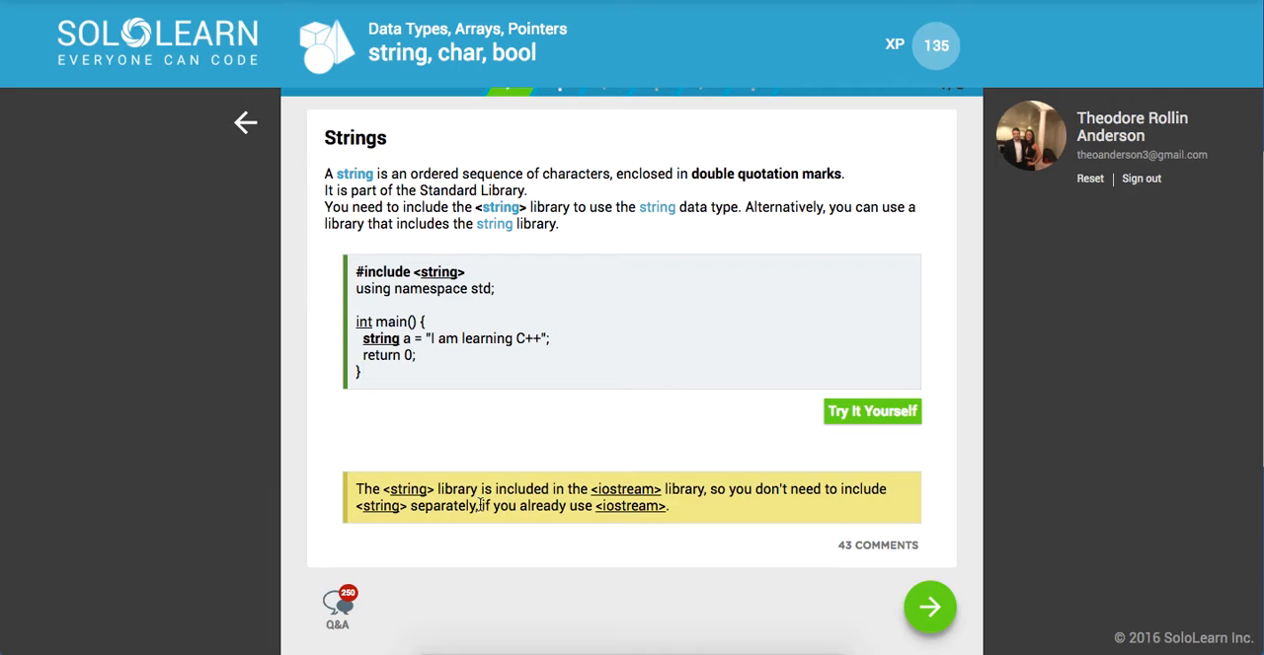
mouse_move(531, 426)
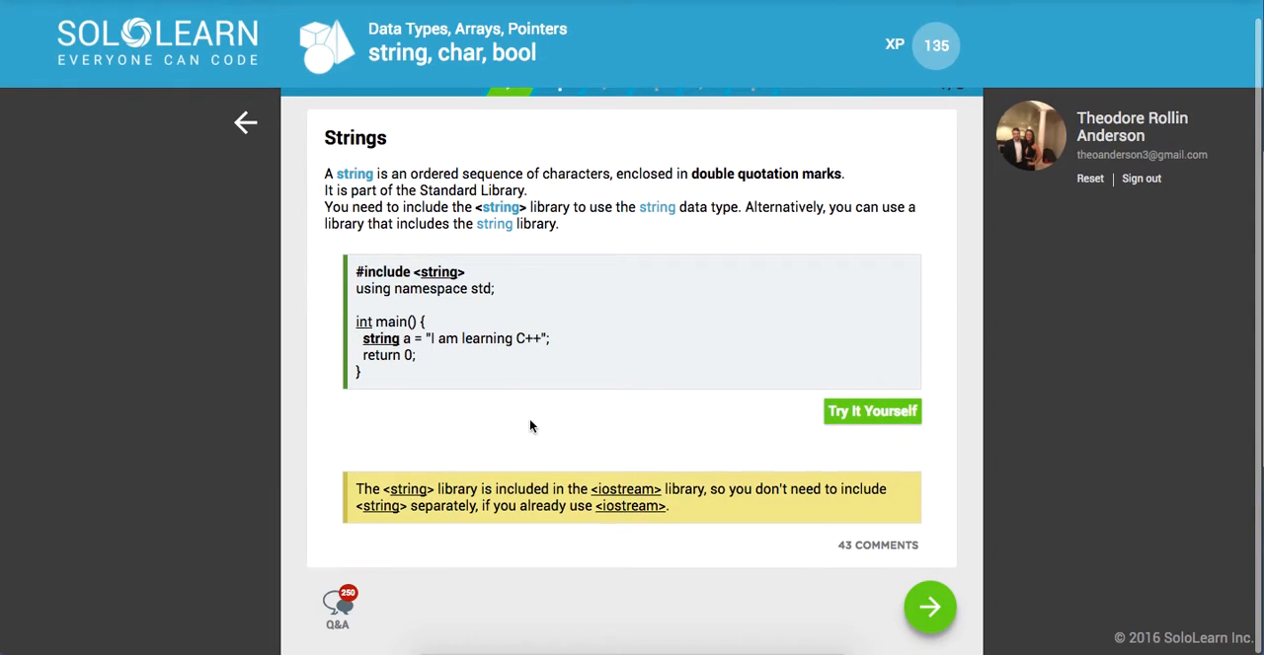
mouse_move(395, 280)
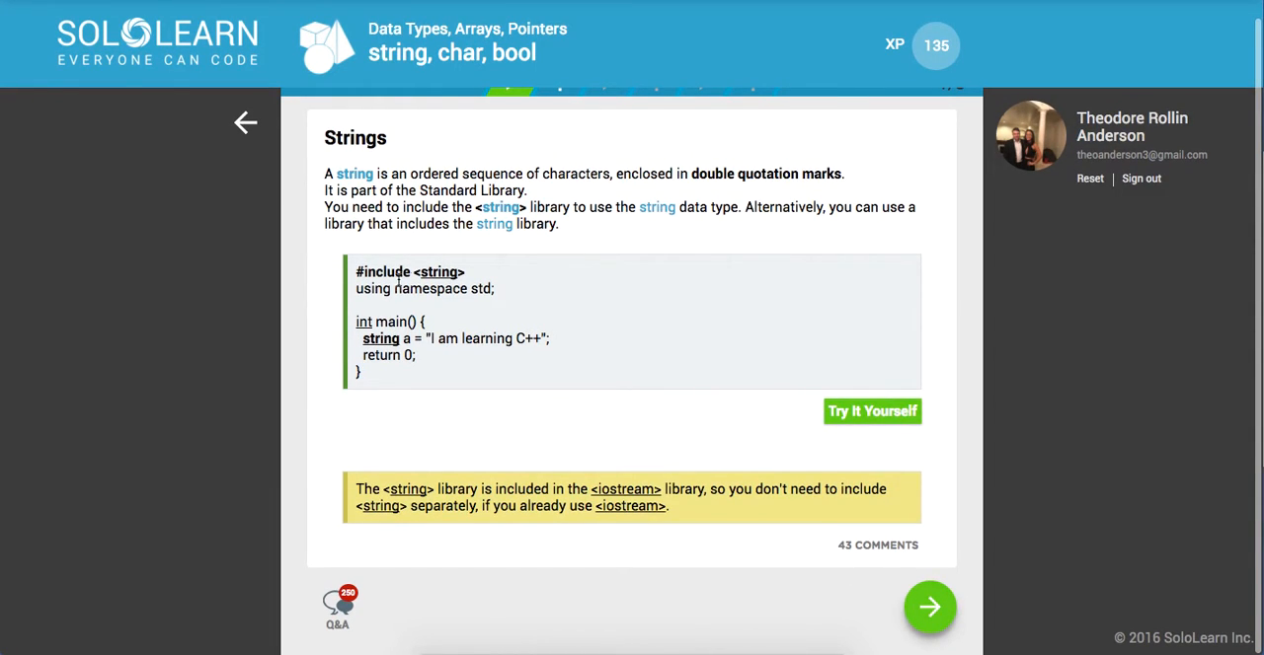
mouse_move(438, 272)
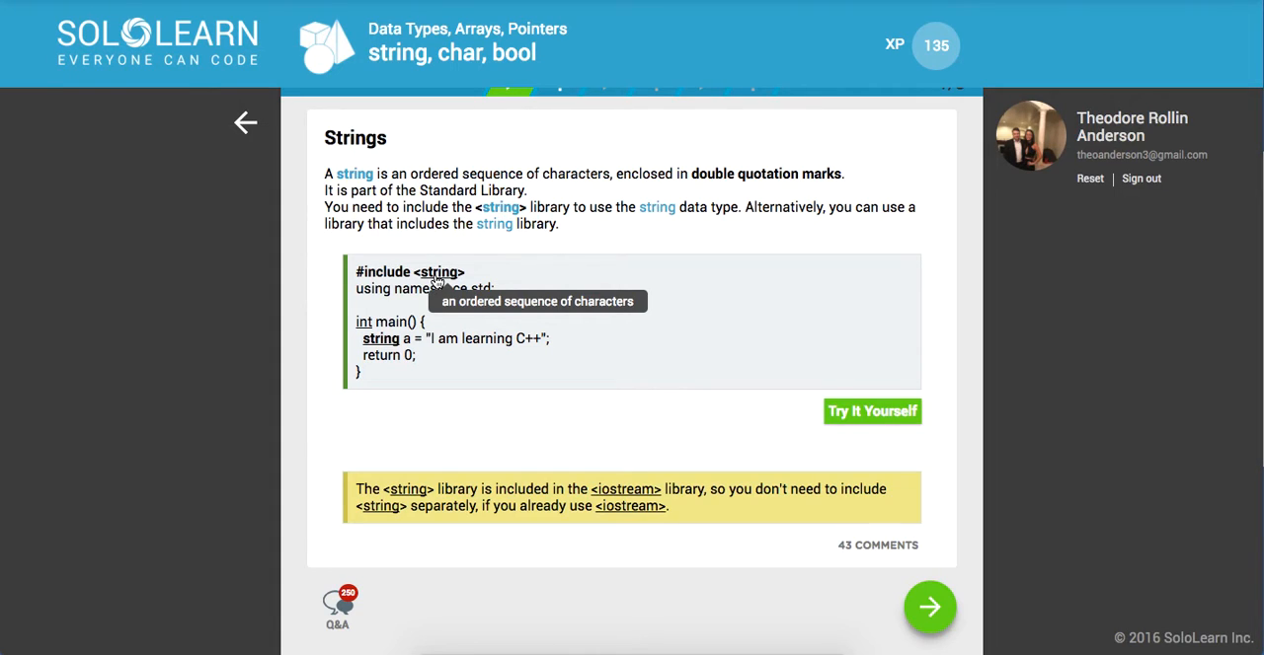
mouse_move(484, 384)
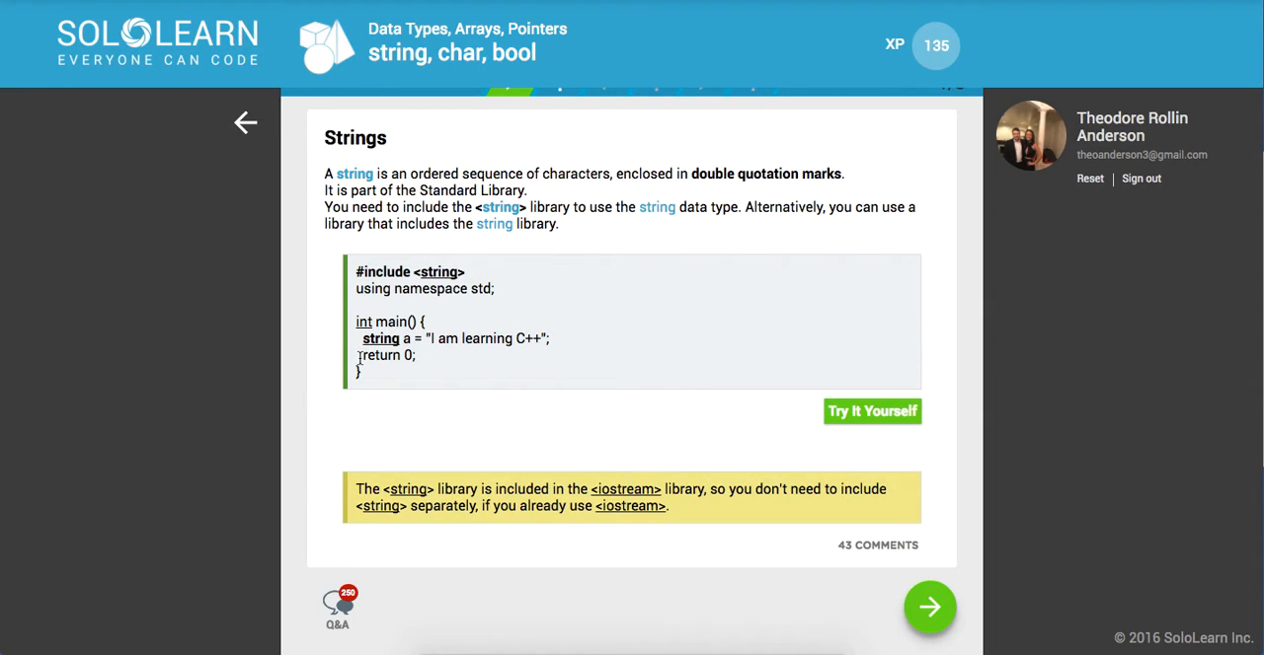
double_click(387, 356)
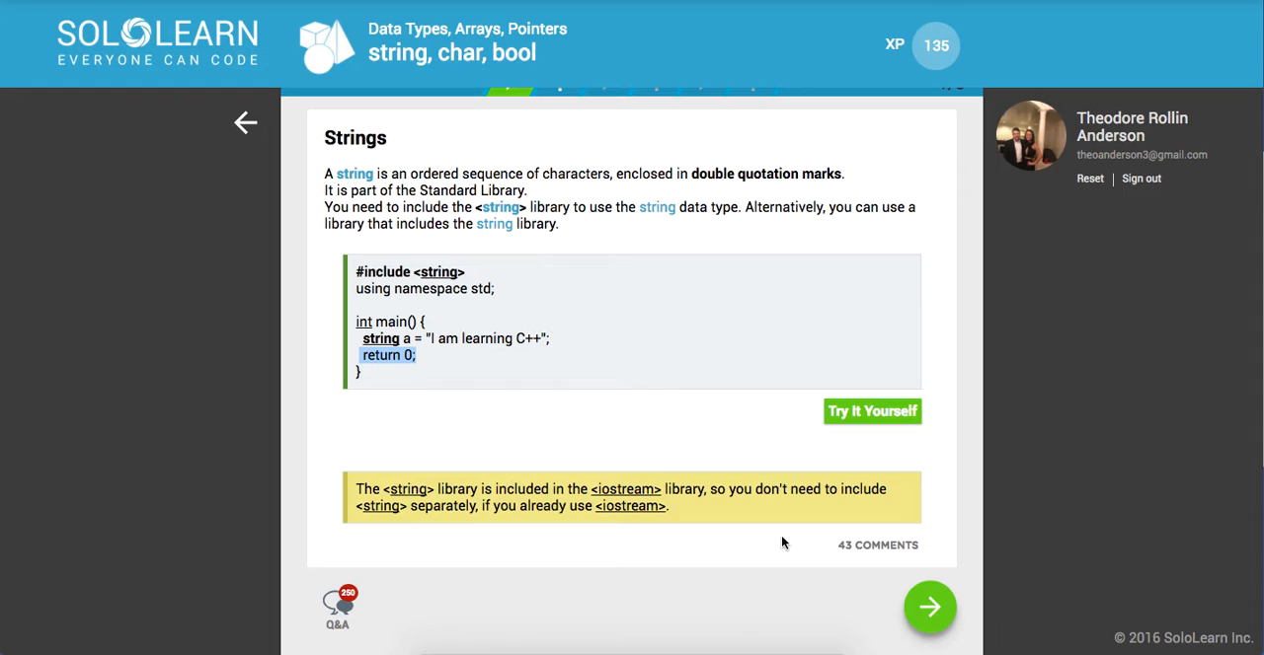
mouse_move(744, 545)
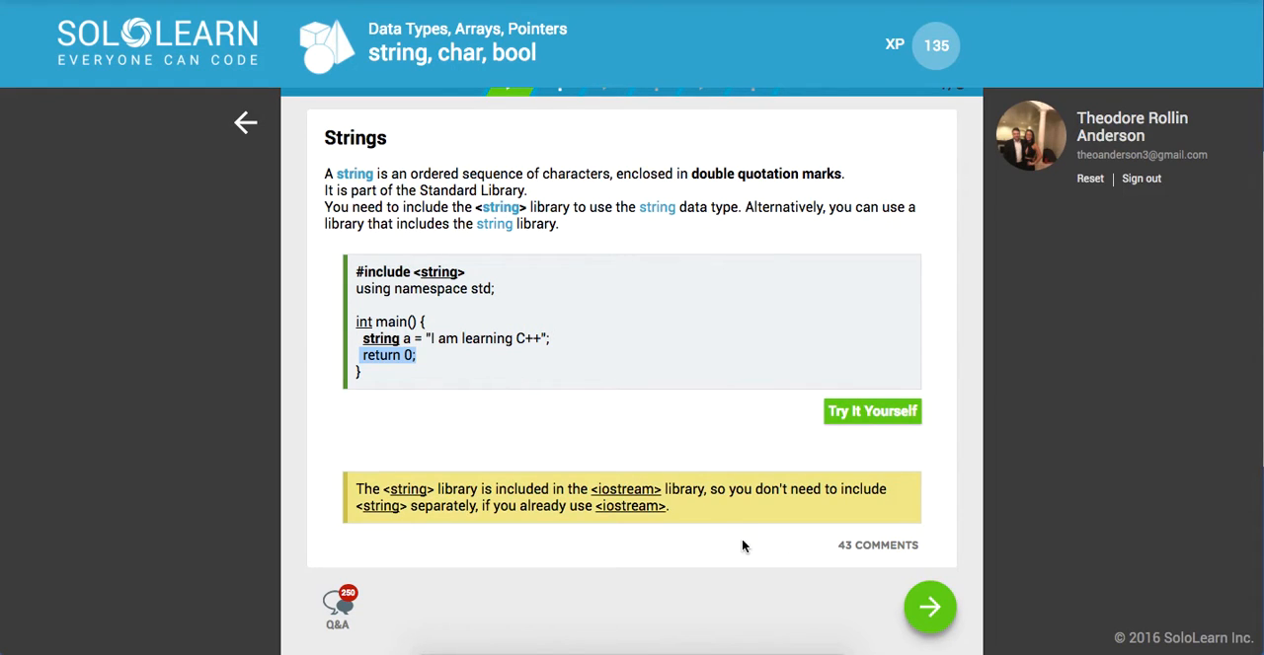
click(928, 608)
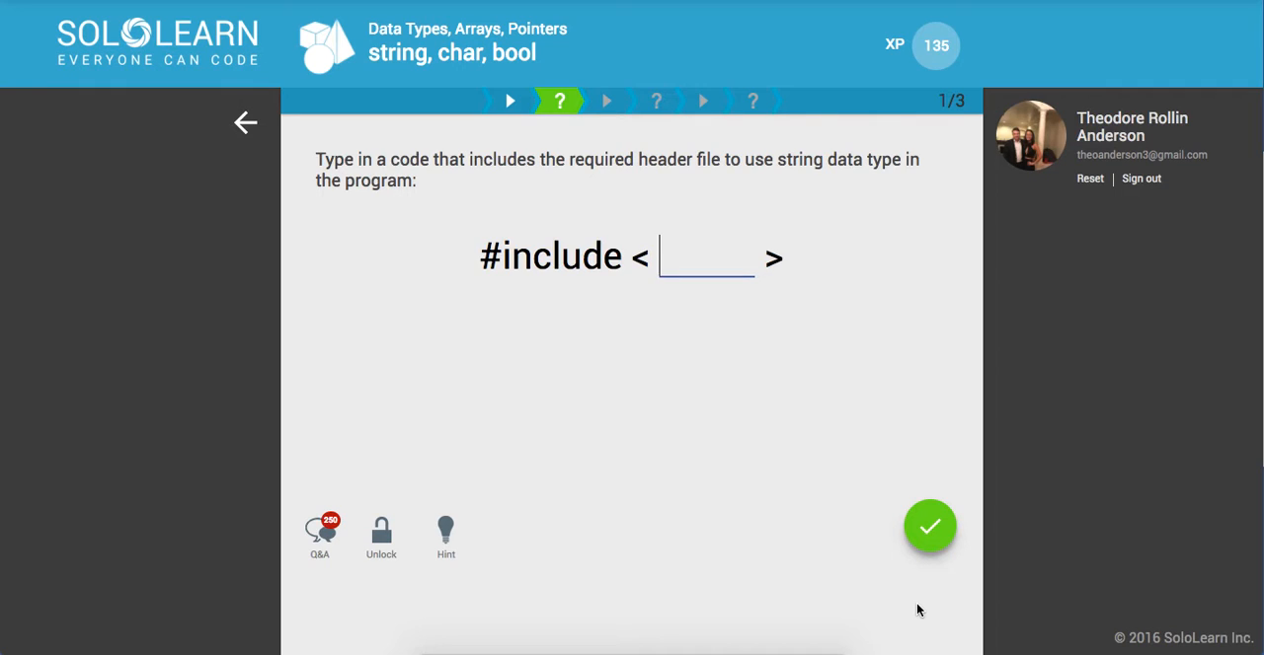
- Answer the header question with 'iostre', get it wrong, and retry
text(ios)
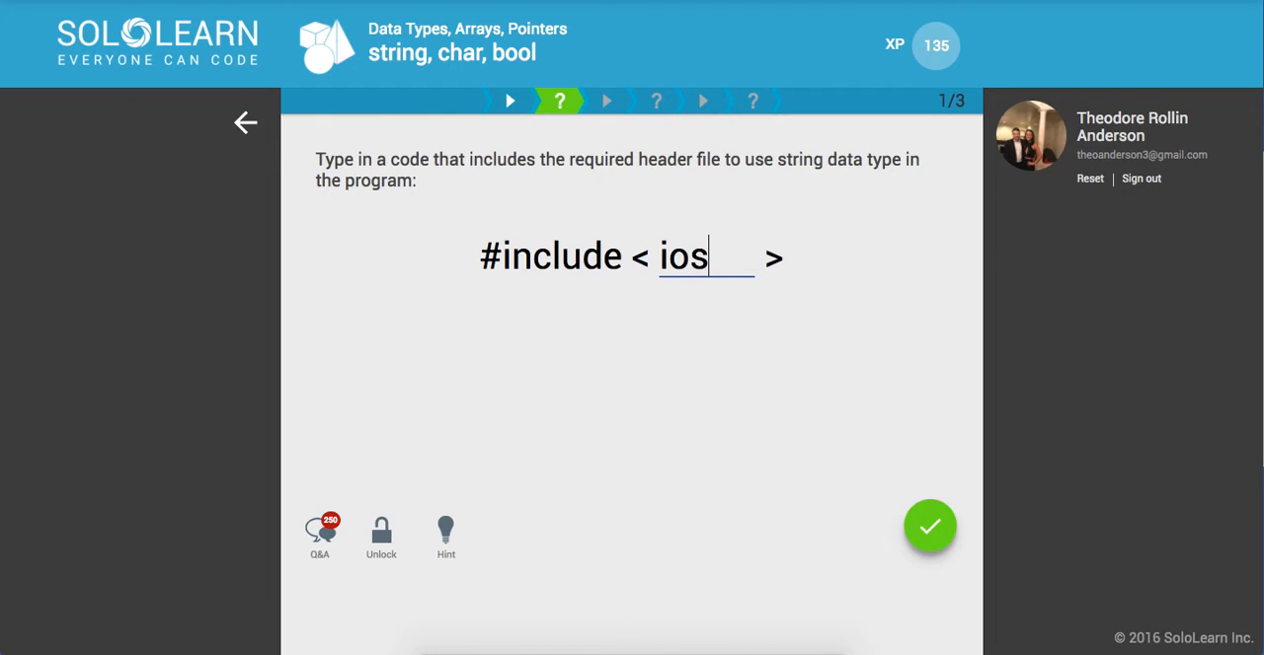
text(tre)
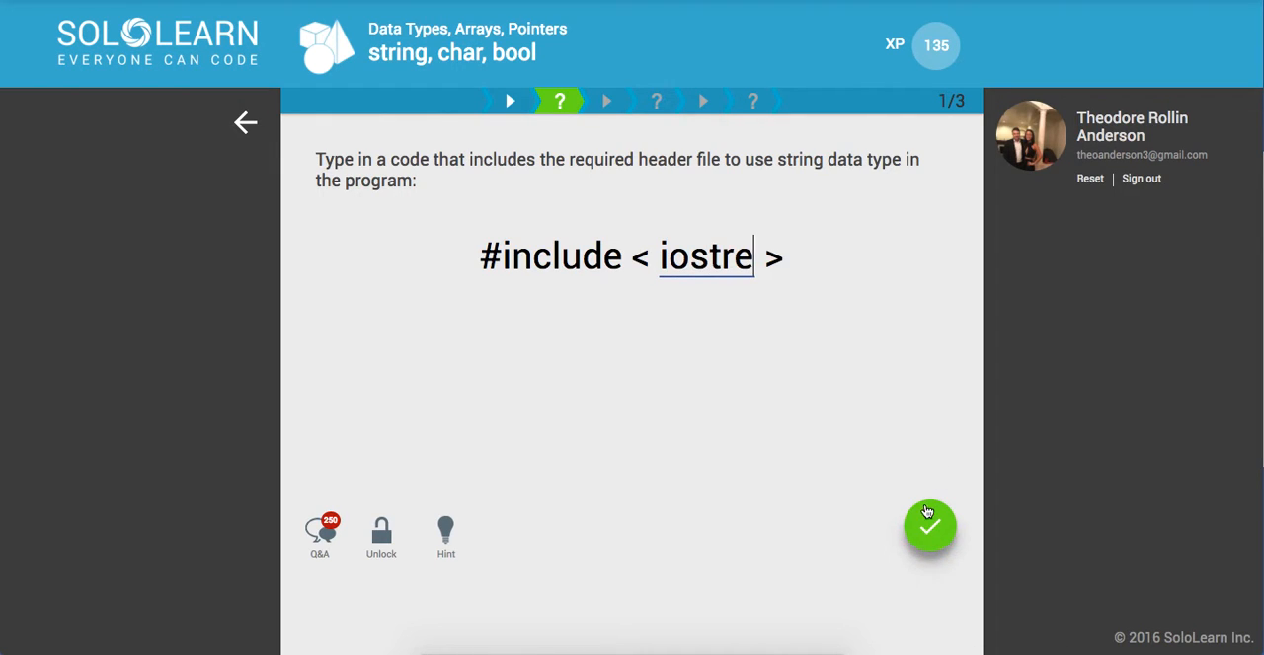
click(928, 525)
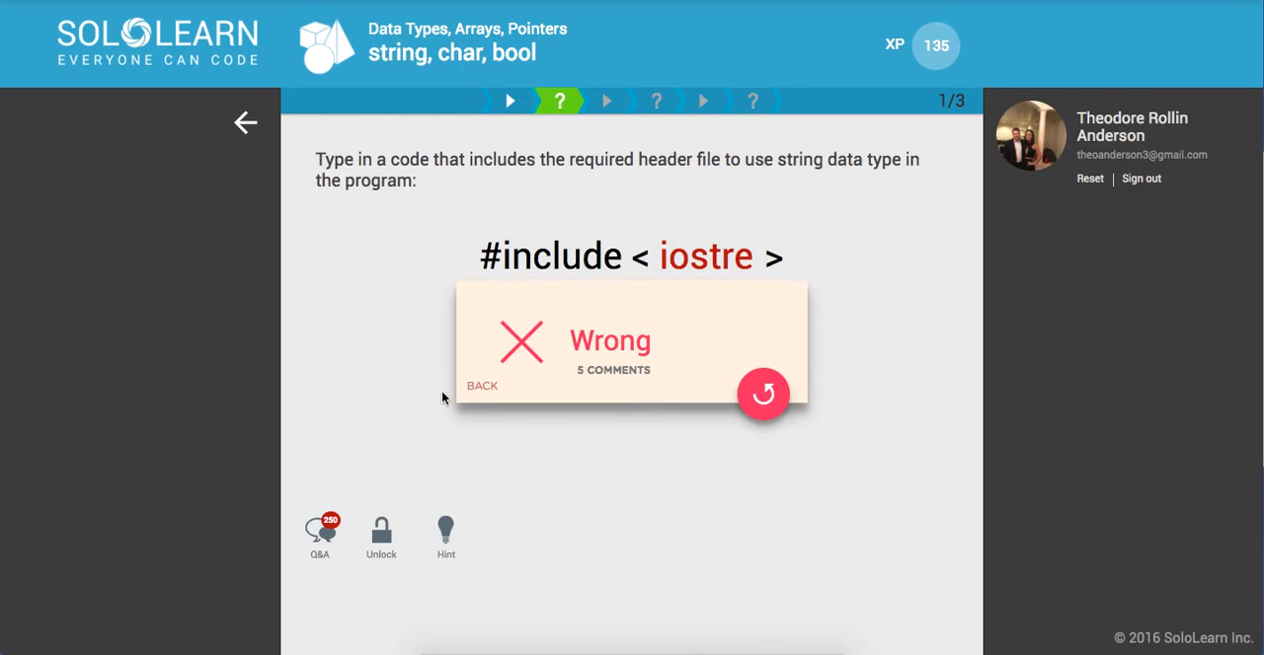
click(762, 395)
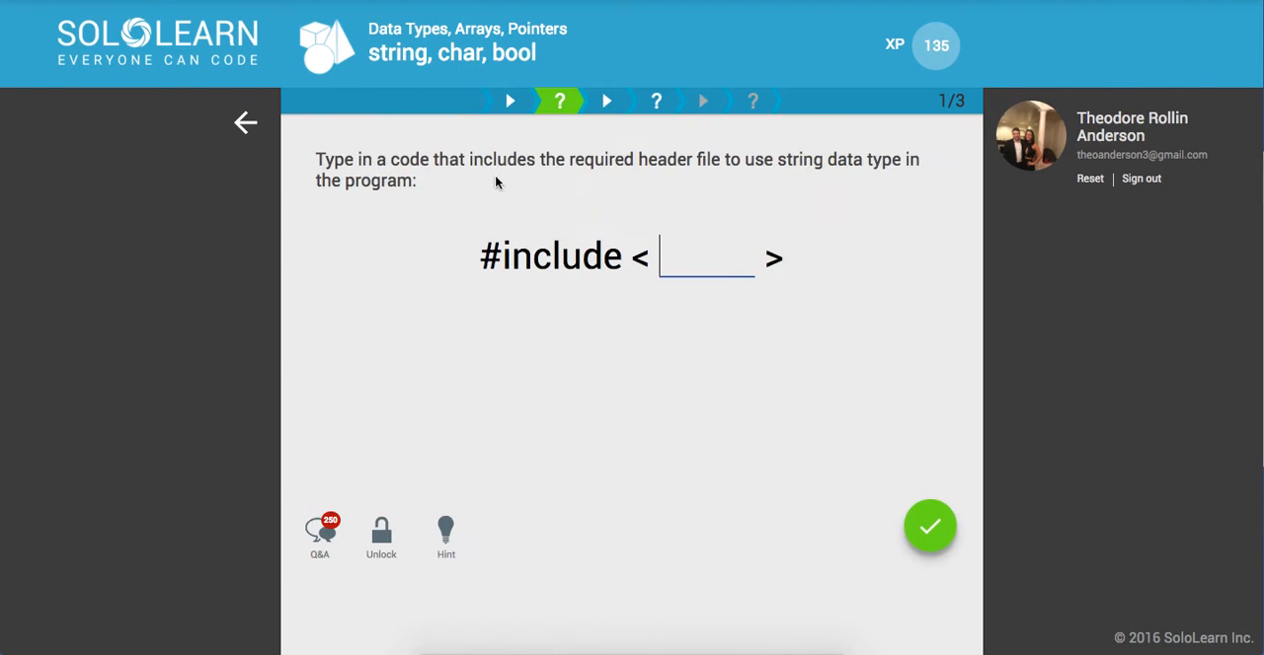
- Answer correctly with 'string' and continue through the Characters page to the char quiz
click(928, 525)
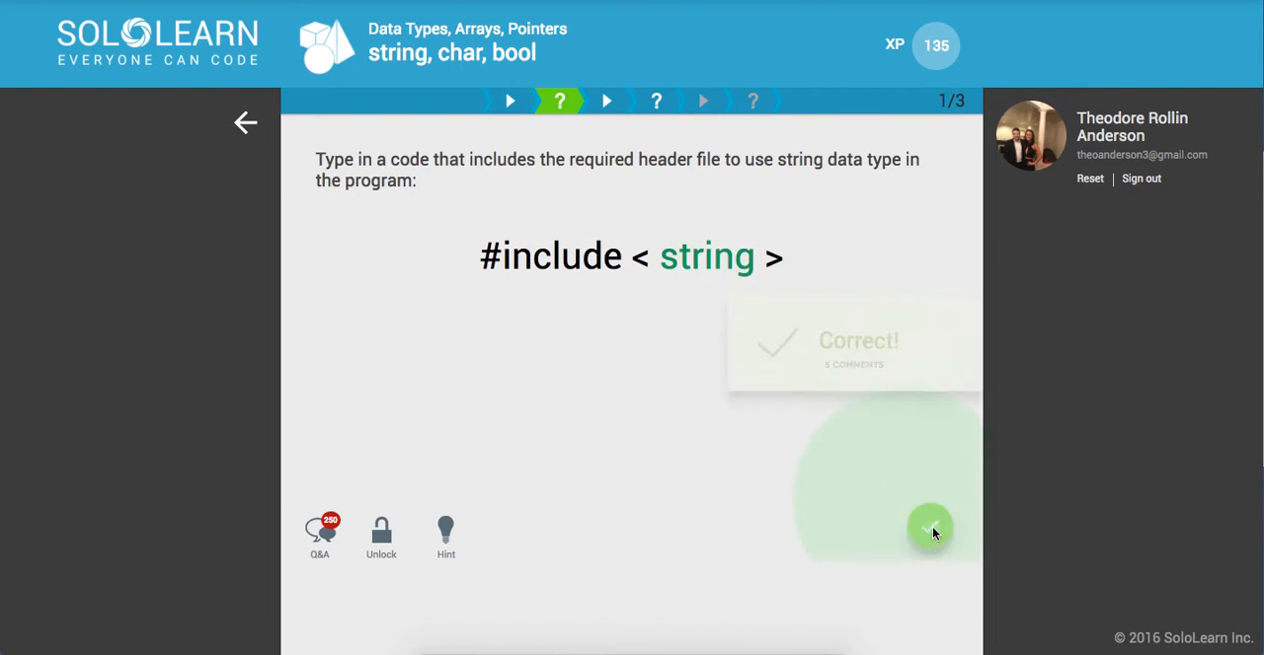
click(928, 529)
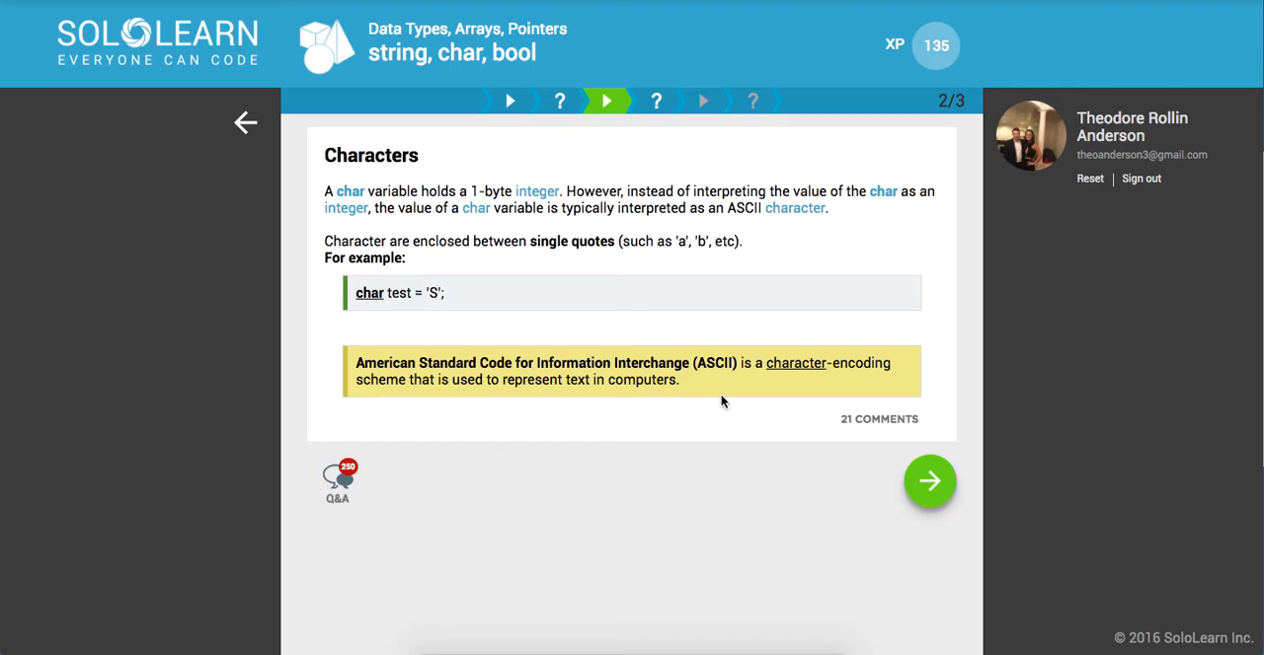
click(928, 482)
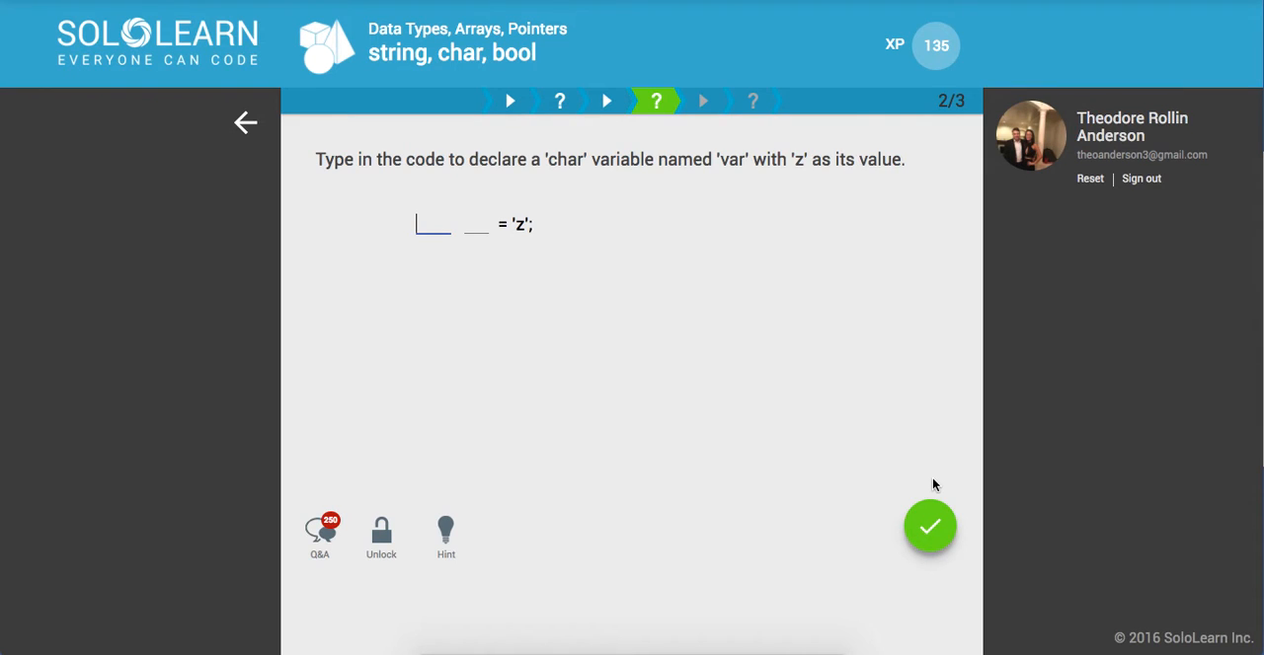
- Fill the blanks with 'char' and 'var', check the answer, and proceed to Booleans
text(char)
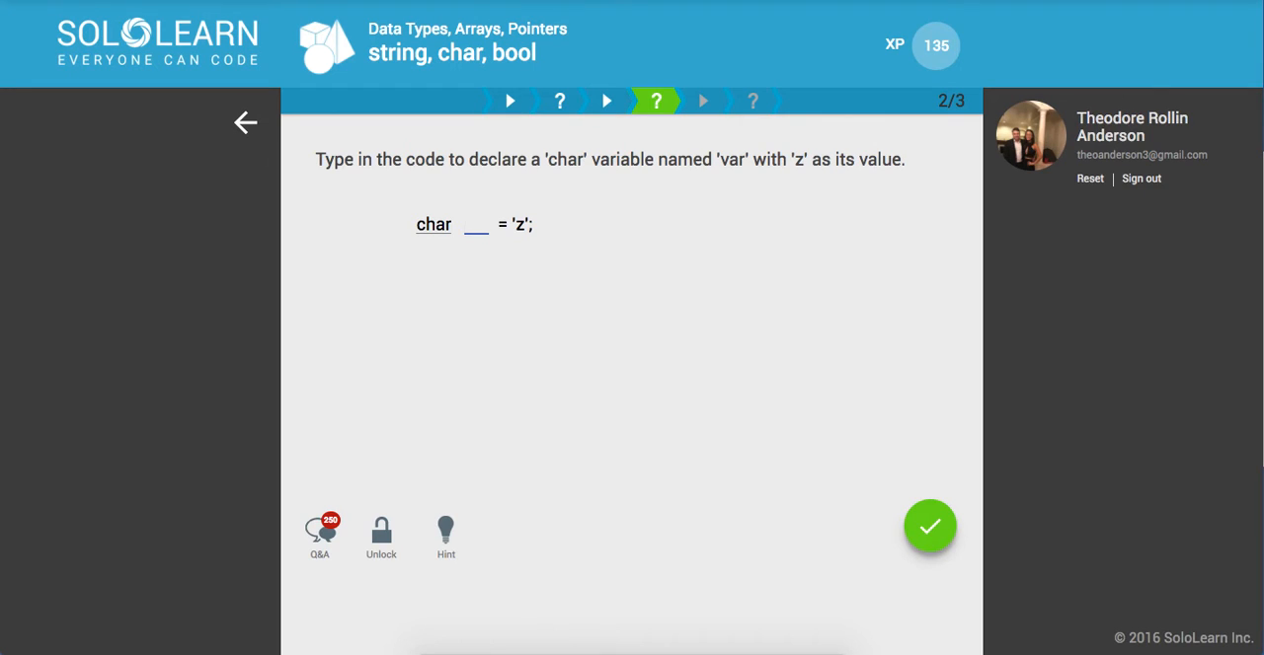
text(var)
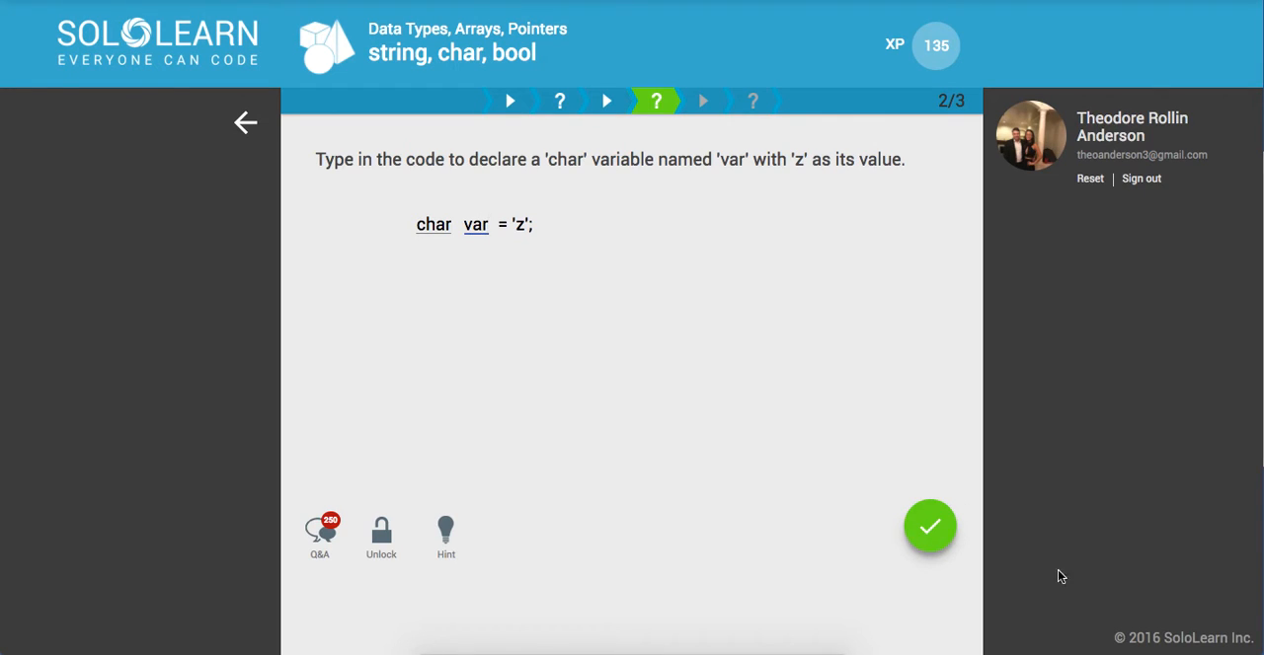
click(928, 525)
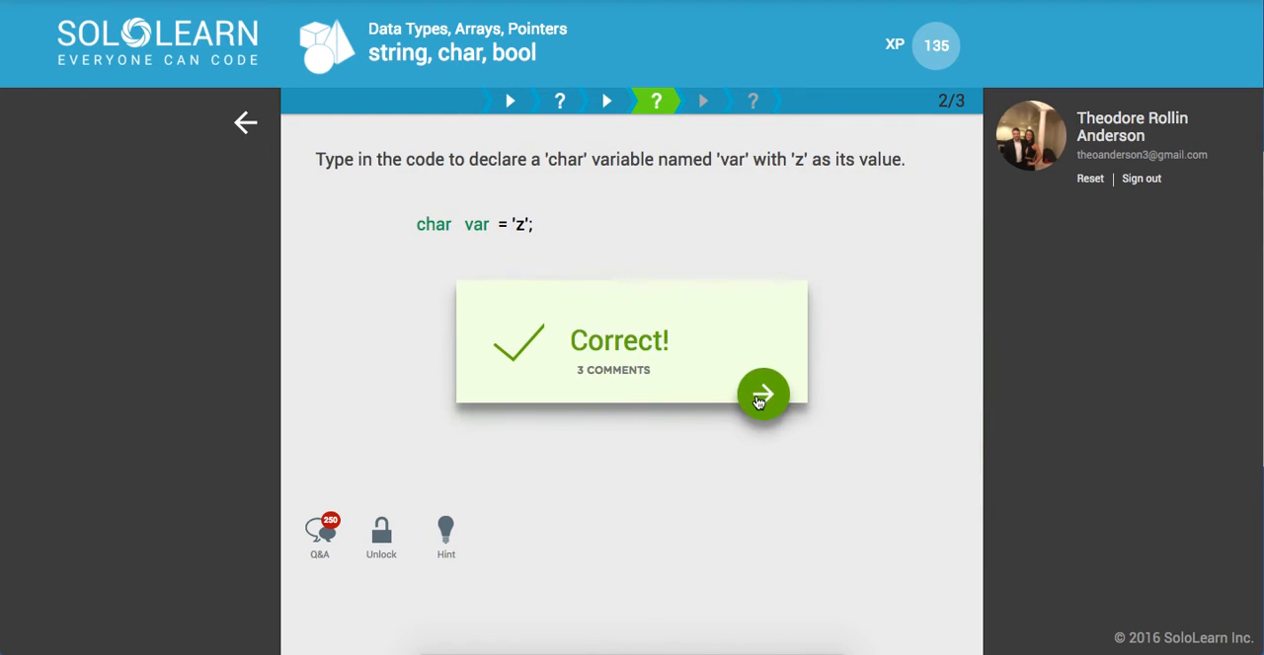
click(762, 395)
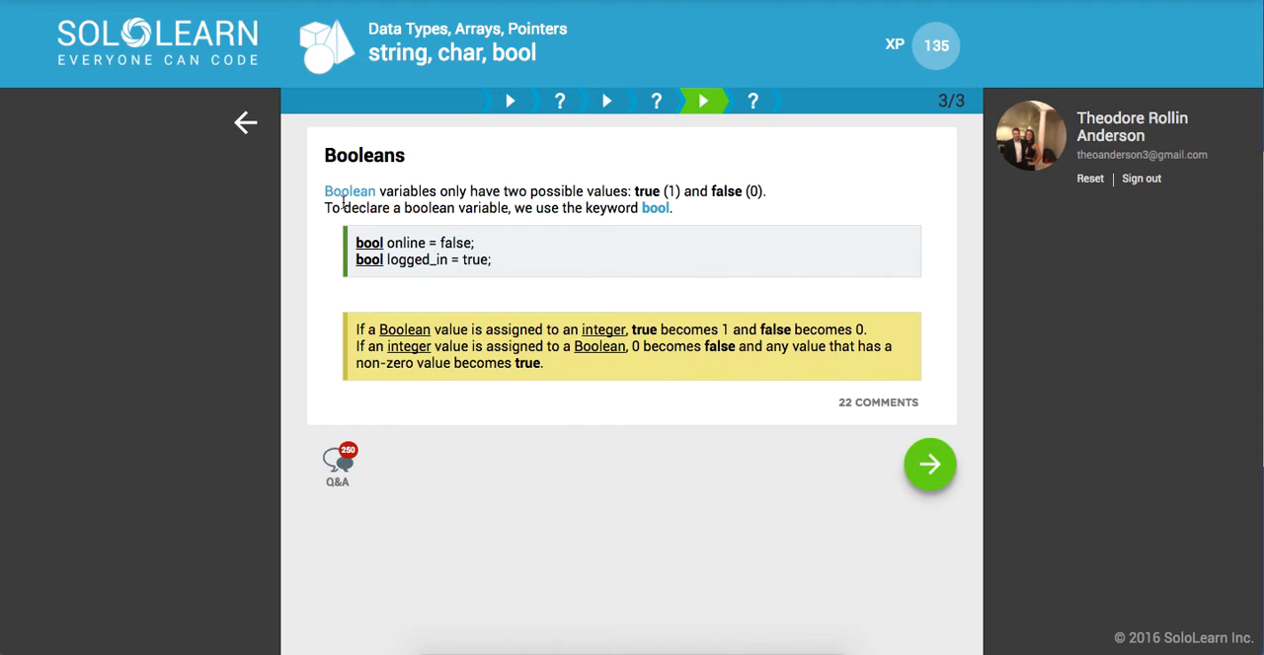
mouse_move(483, 240)
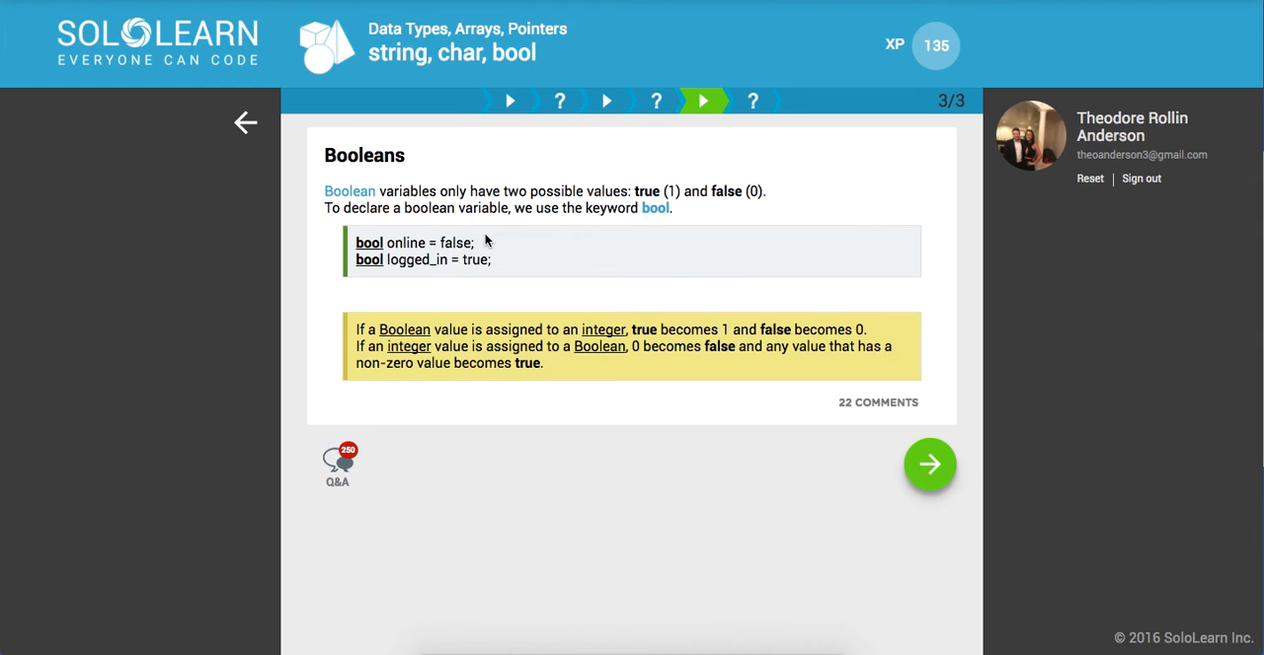
mouse_move(576, 290)
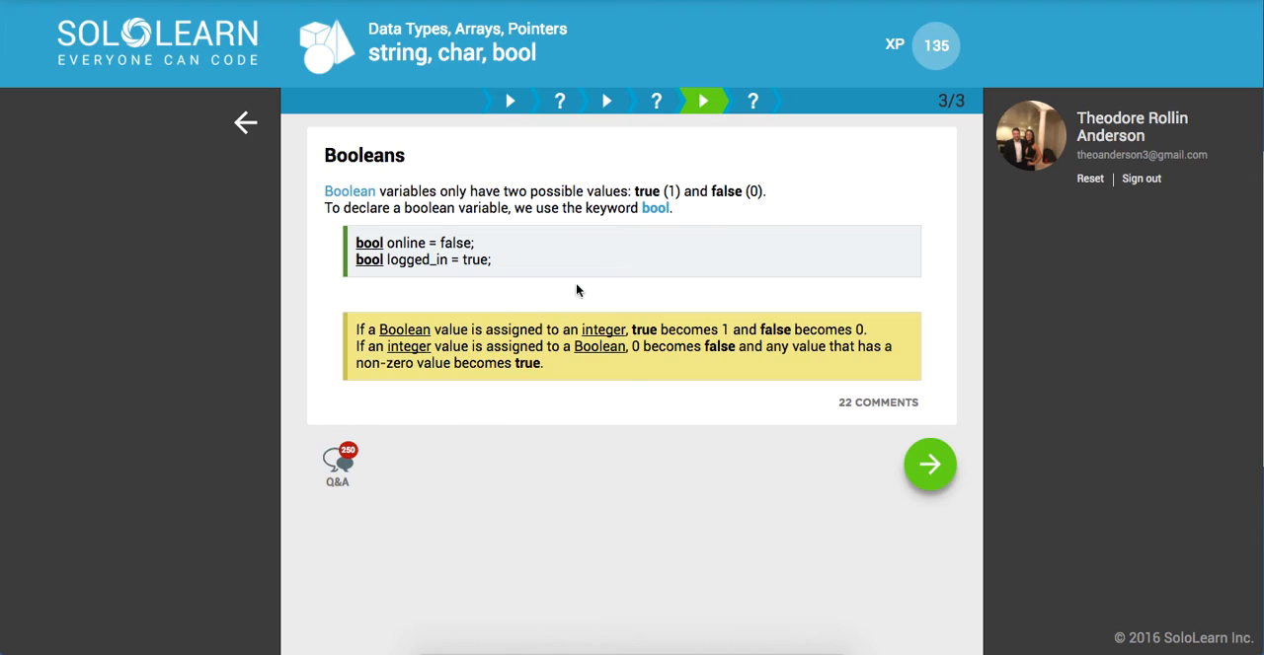
- Continue from the Booleans page to the final bool quiz
click(927, 465)
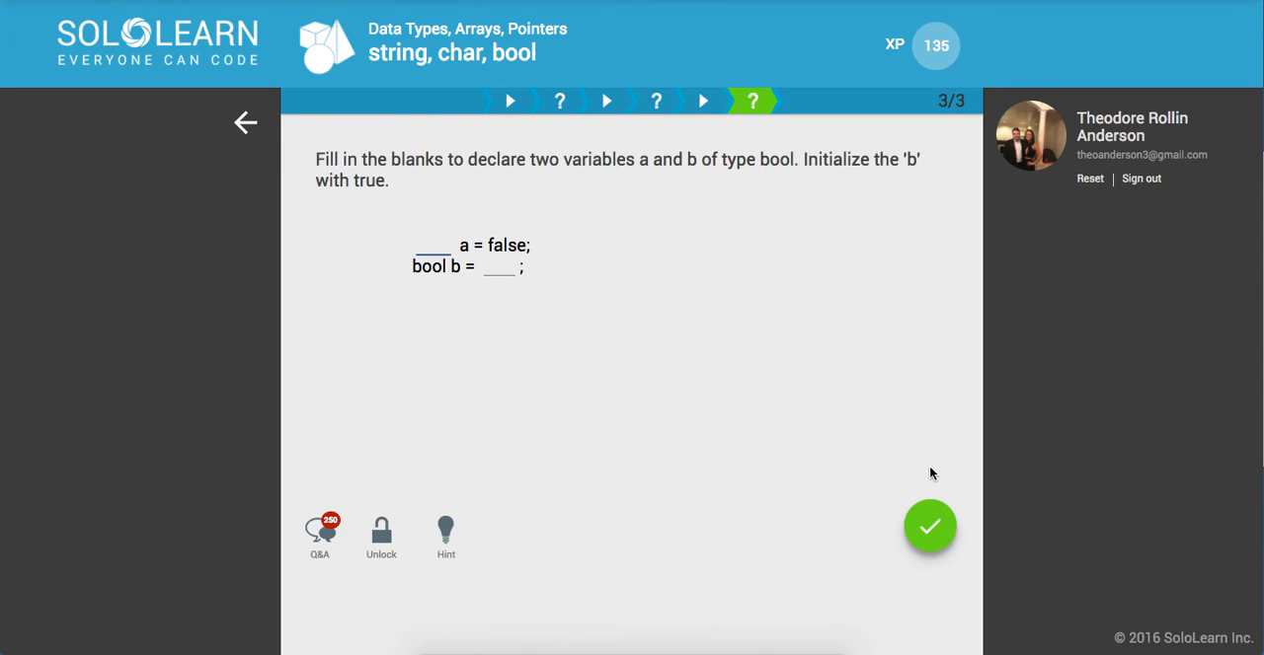
mouse_move(797, 387)
text(bool)
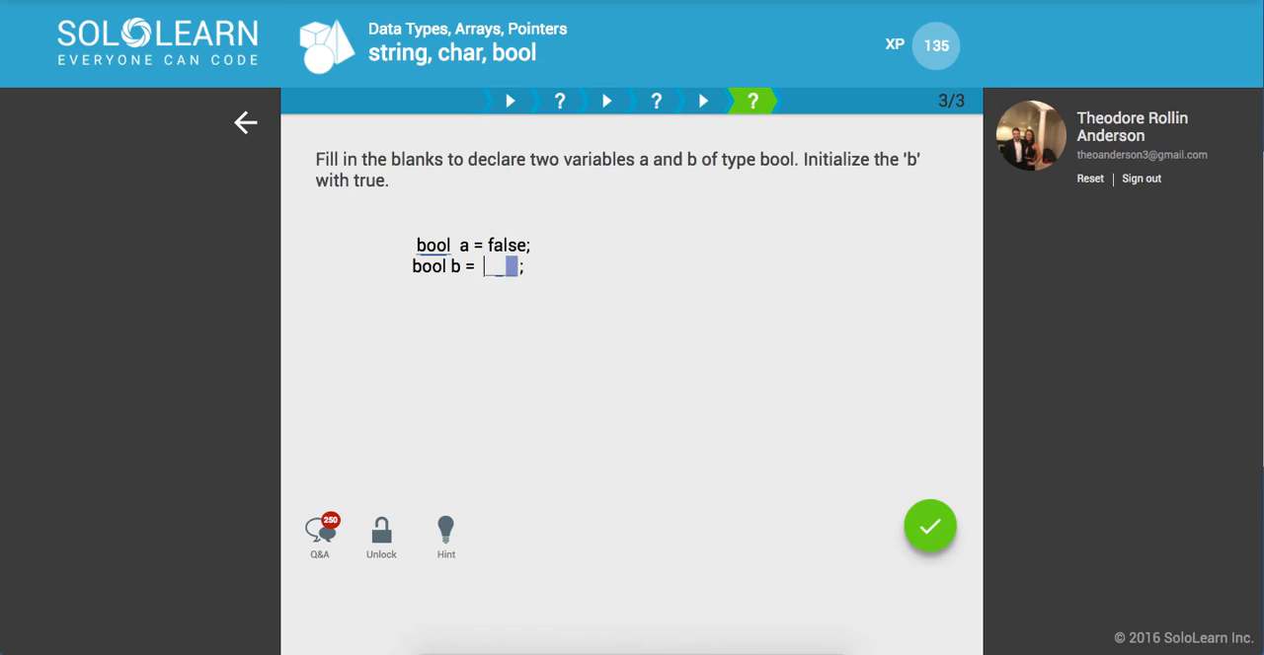
- Fill in 'true' and submit the bool answers, completing the lesson
text(true)
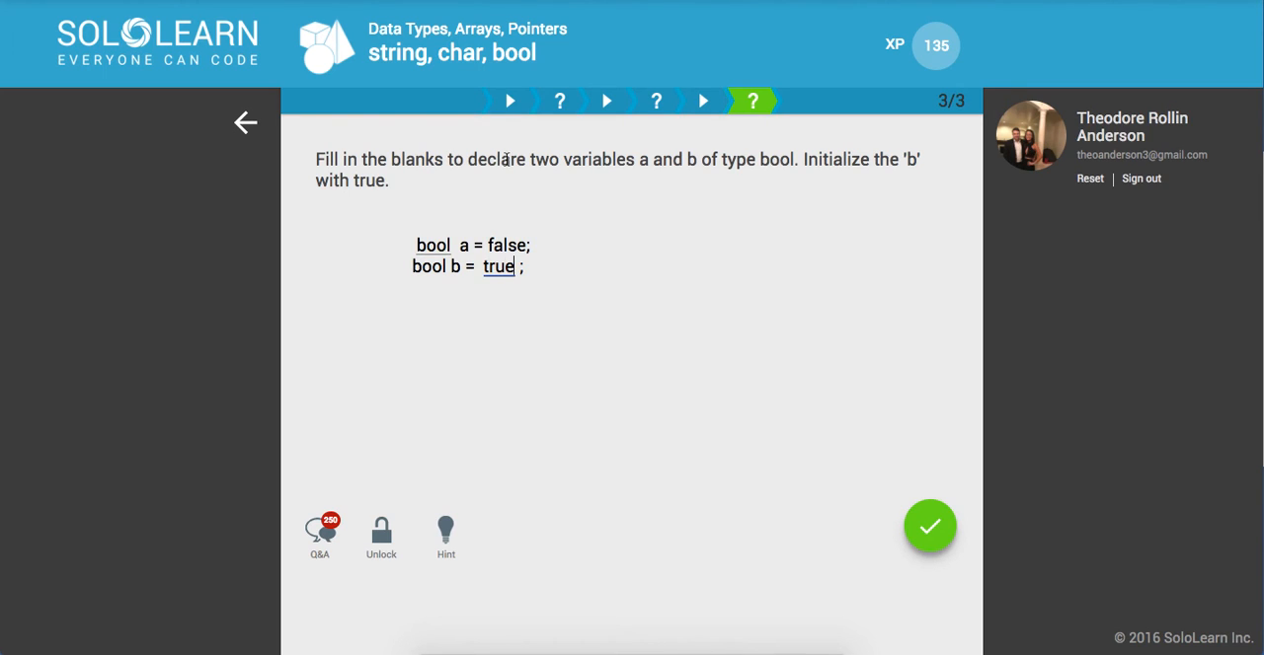
click(928, 525)
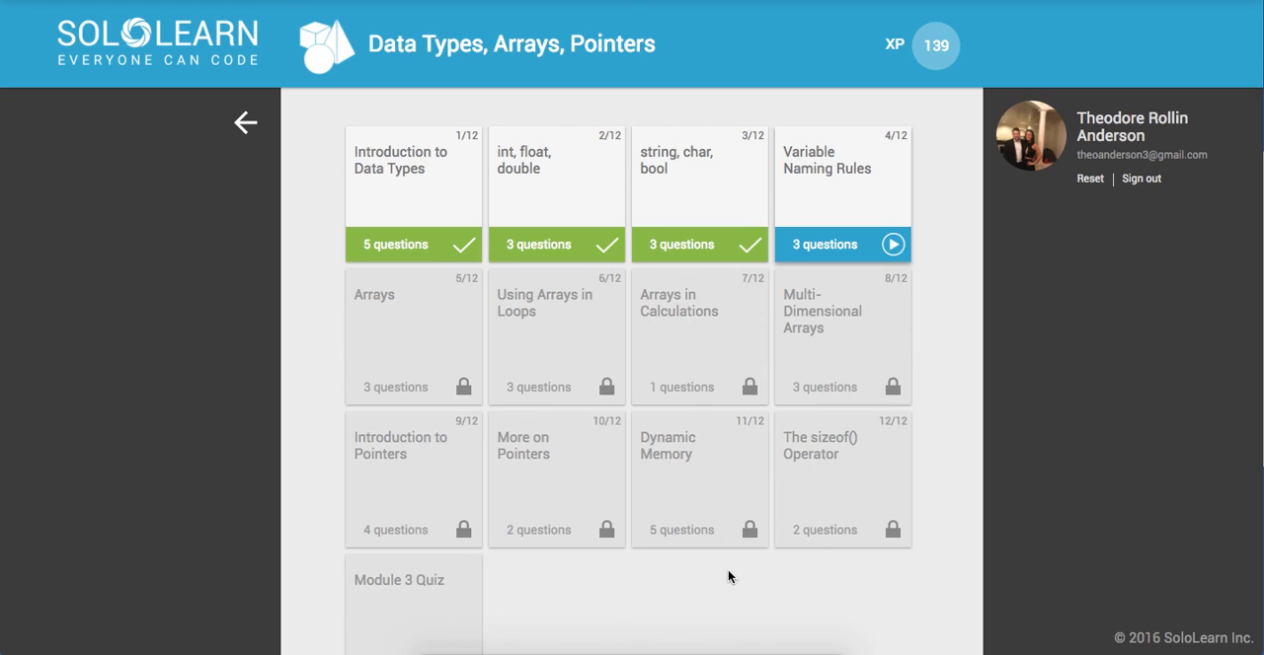
mouse_move(719, 648)
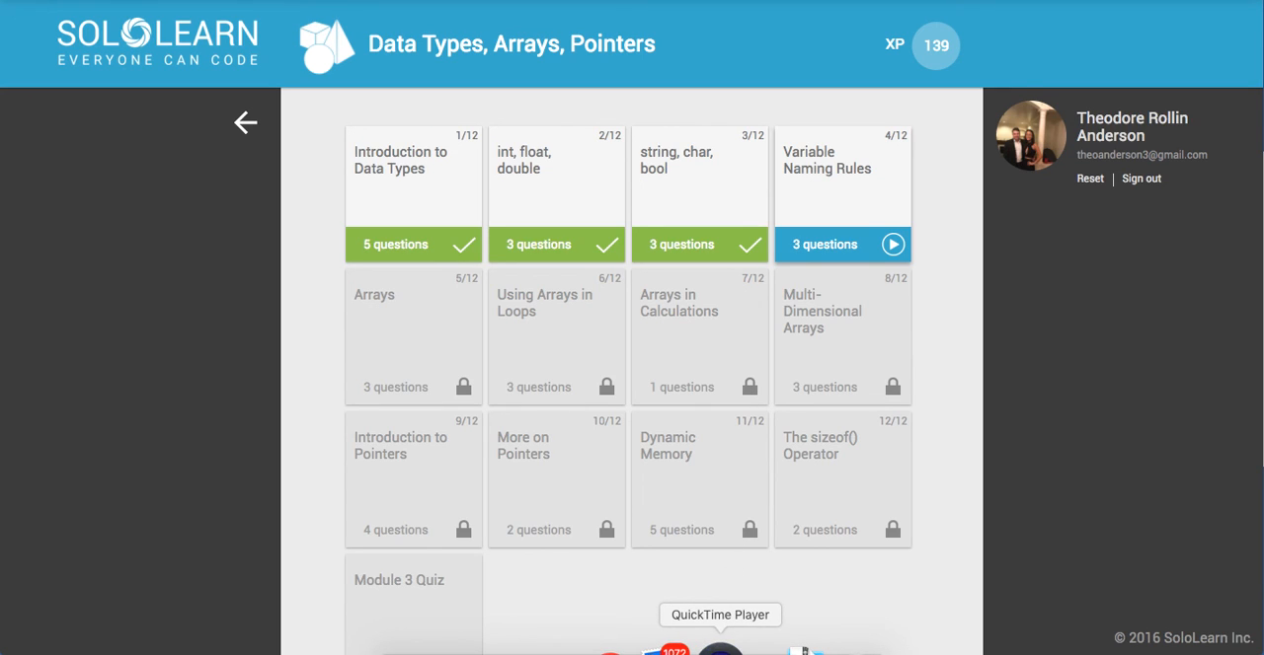